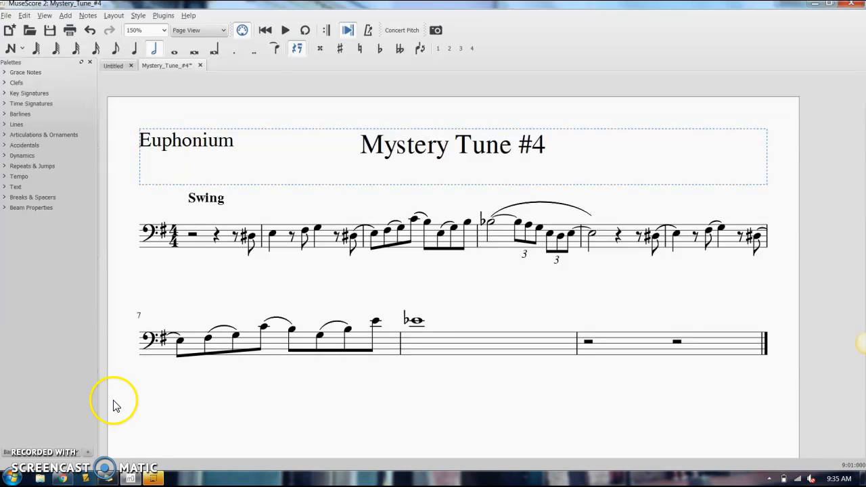
pyautogui.moveTo(383, 293)
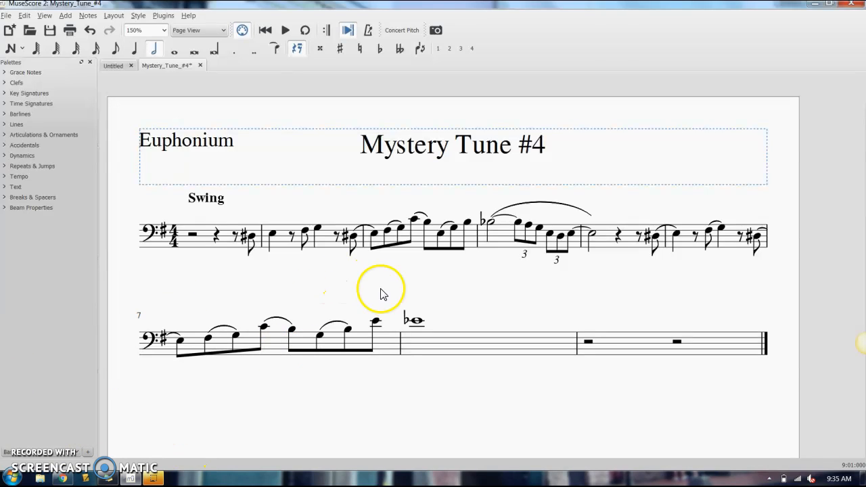
pyautogui.moveTo(396, 308)
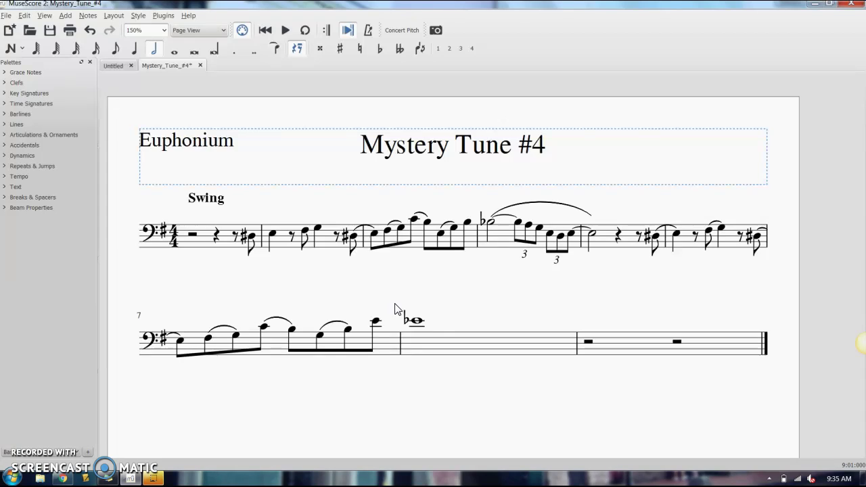
# Select the first rest of Mystery Tune #4 and activate step-time note input mode.
pyautogui.click(415, 319)
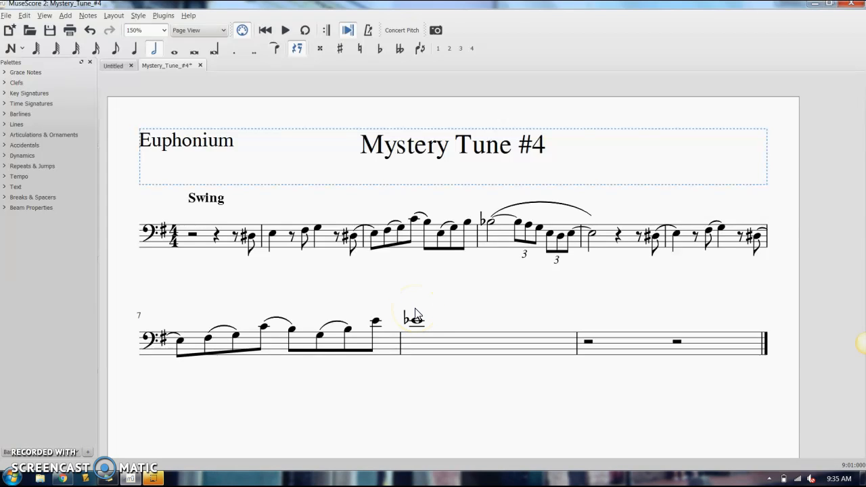
pyautogui.click(9, 48)
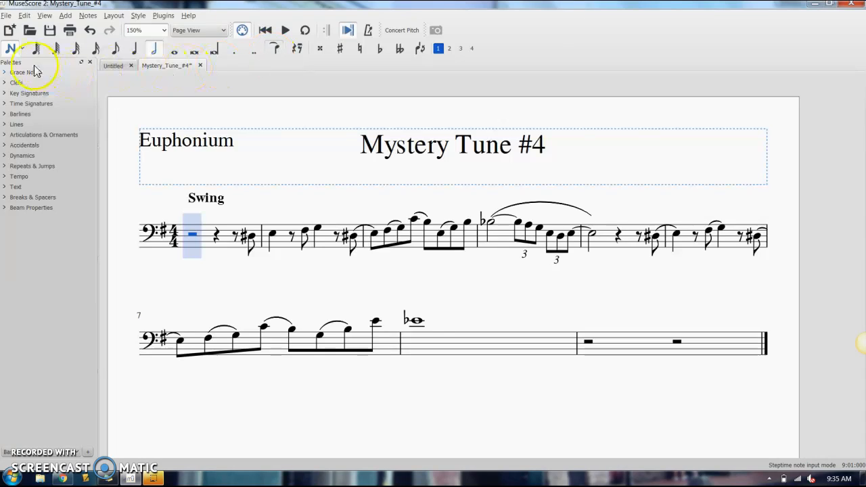
pyautogui.moveTo(273, 48)
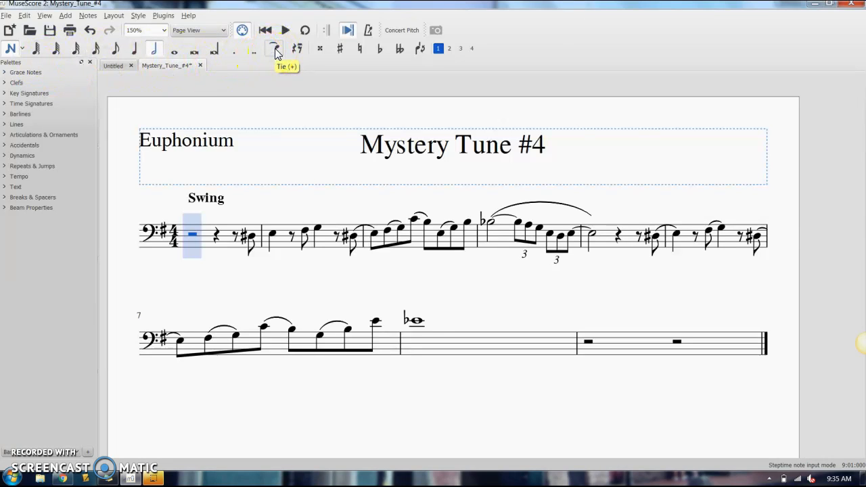
pyautogui.moveTo(287, 93)
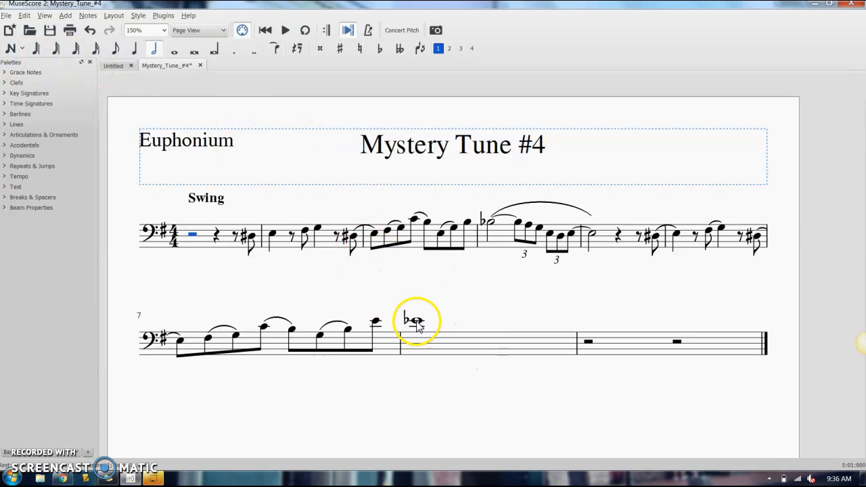
# Tie the flatted whole note in measure 8 into a half note and then an eighth note in measure 9.
pyautogui.click(414, 320)
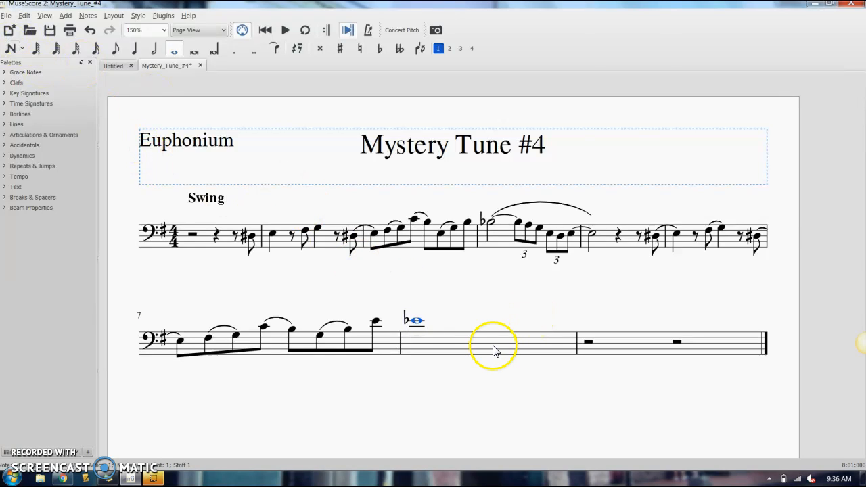
pyautogui.click(488, 342)
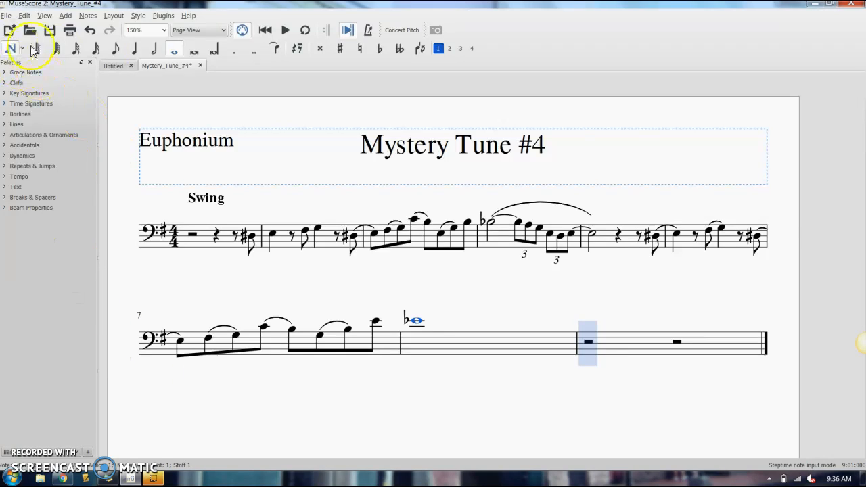
pyautogui.moveTo(153, 48)
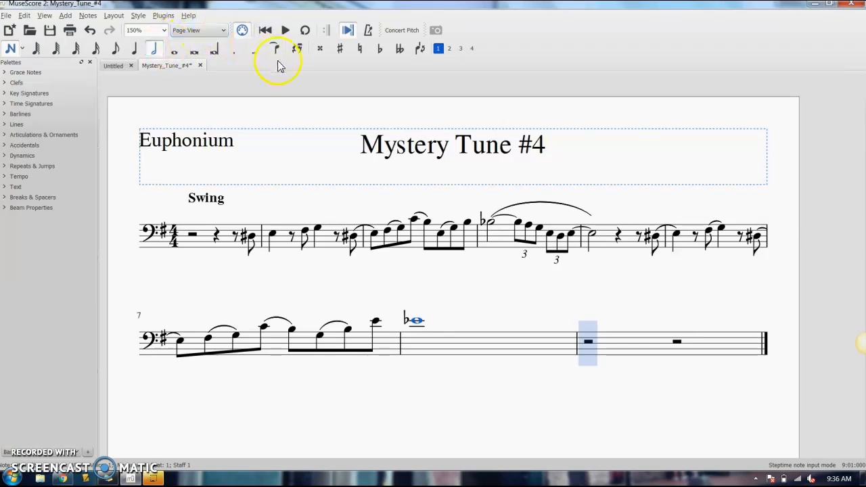
pyautogui.click(275, 48)
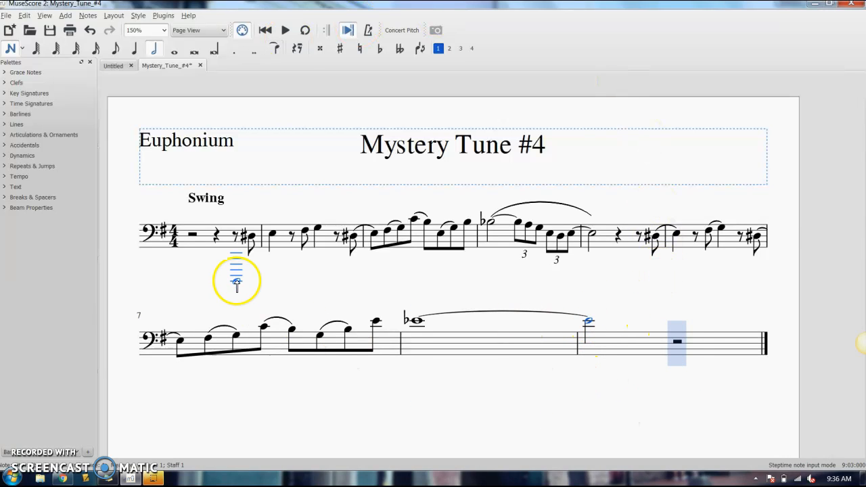
pyautogui.moveTo(115, 48)
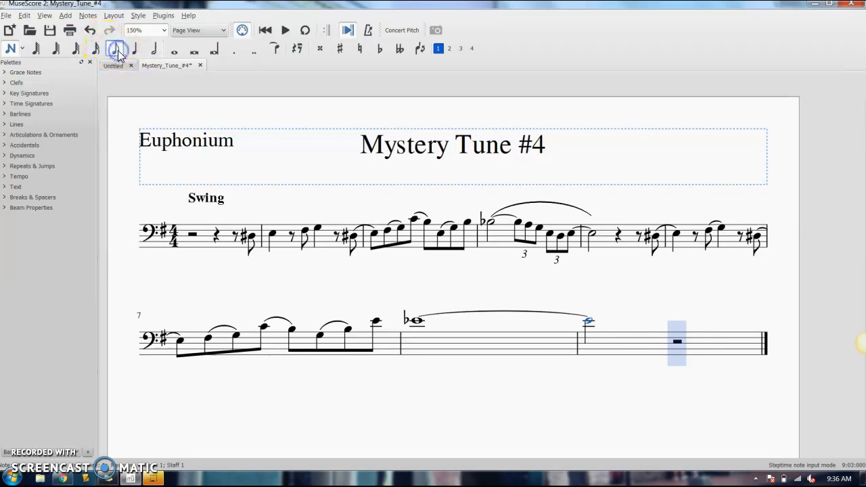
pyautogui.click(274, 48)
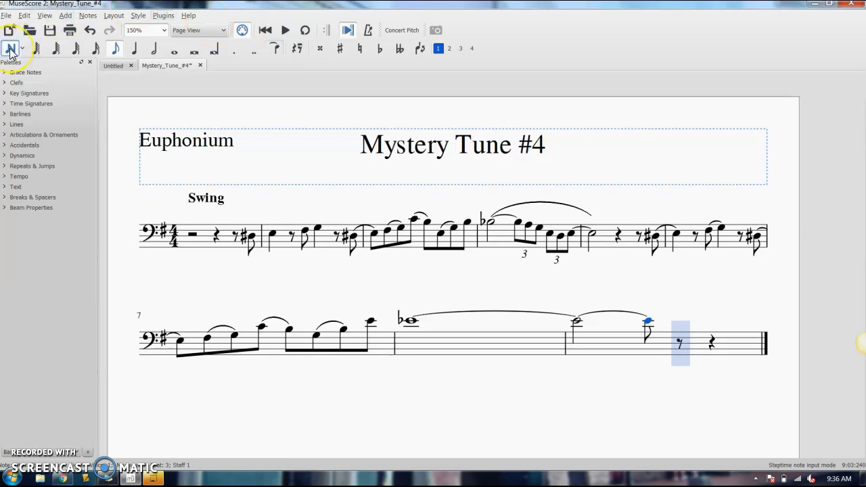
pyautogui.moveTo(11, 48)
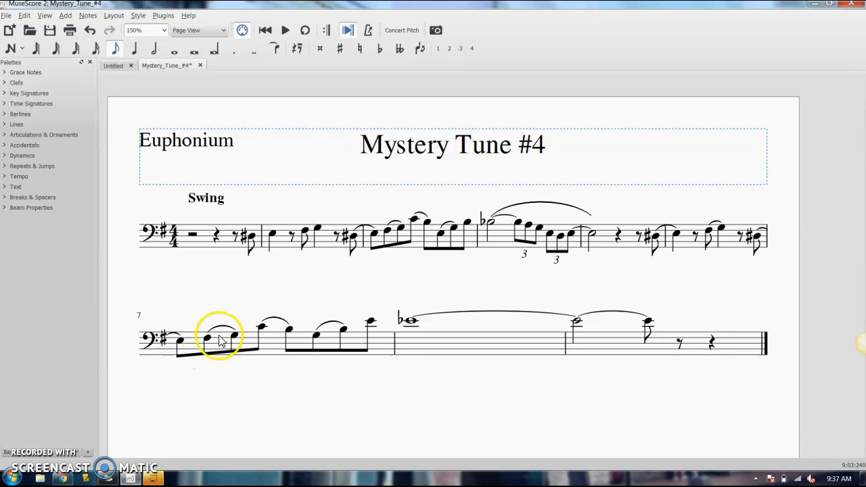
# Select the slur over notes two and three of measure 7 and enter its shape-editing mode.
pyautogui.click(210, 339)
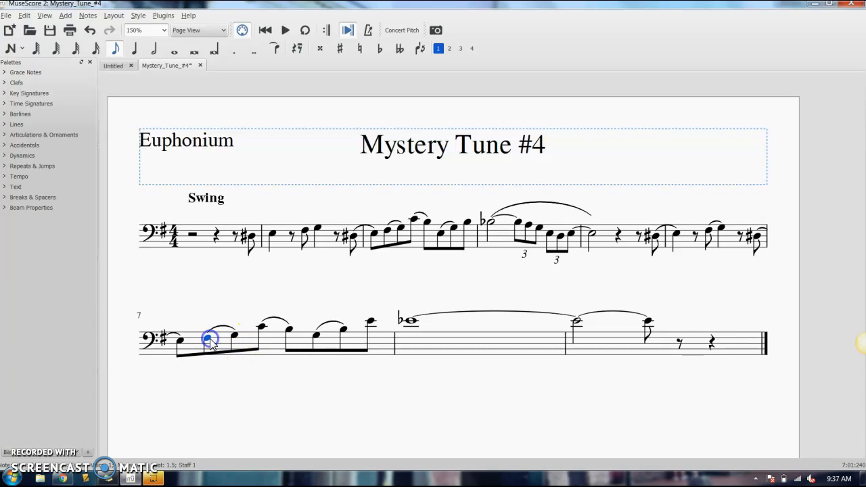
pyautogui.click(249, 340)
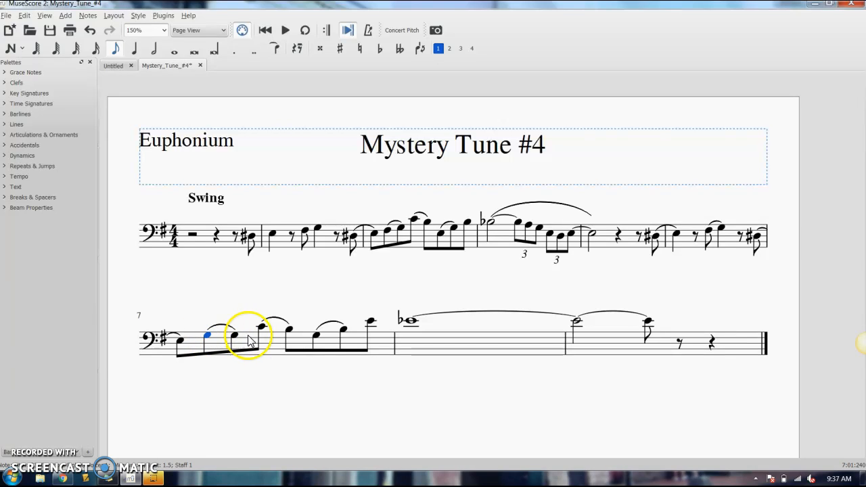
pyautogui.click(226, 331)
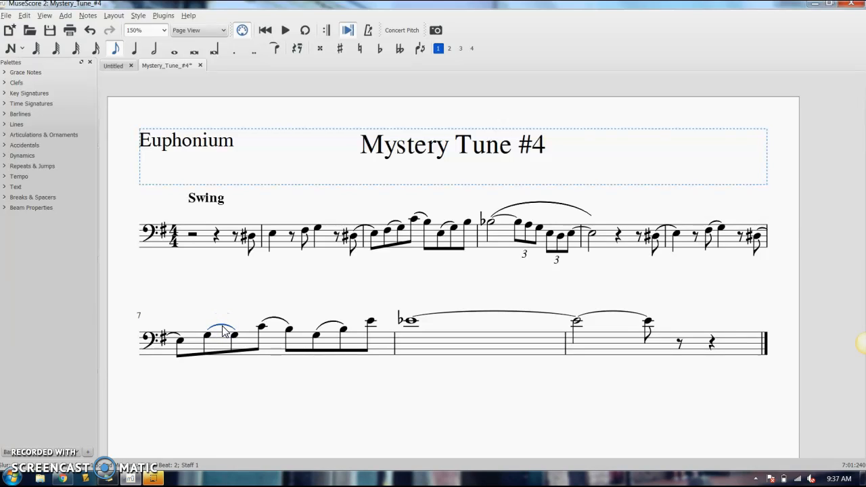
pyautogui.click(207, 338)
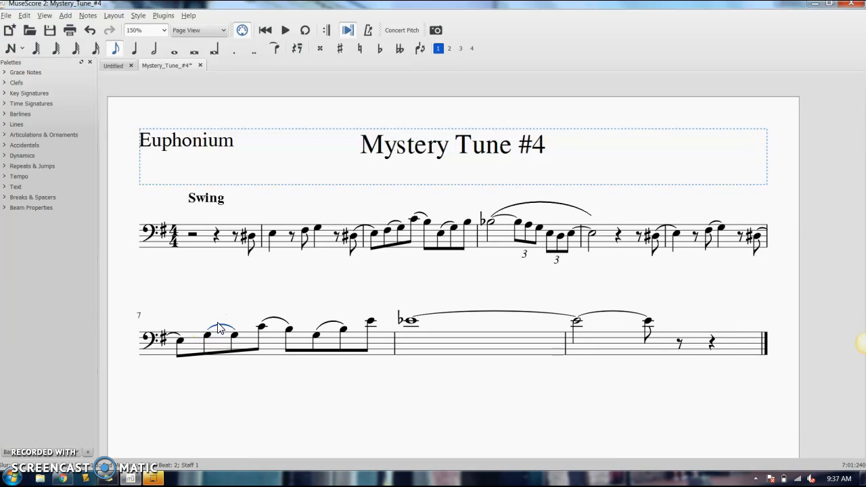
pyautogui.click(208, 337)
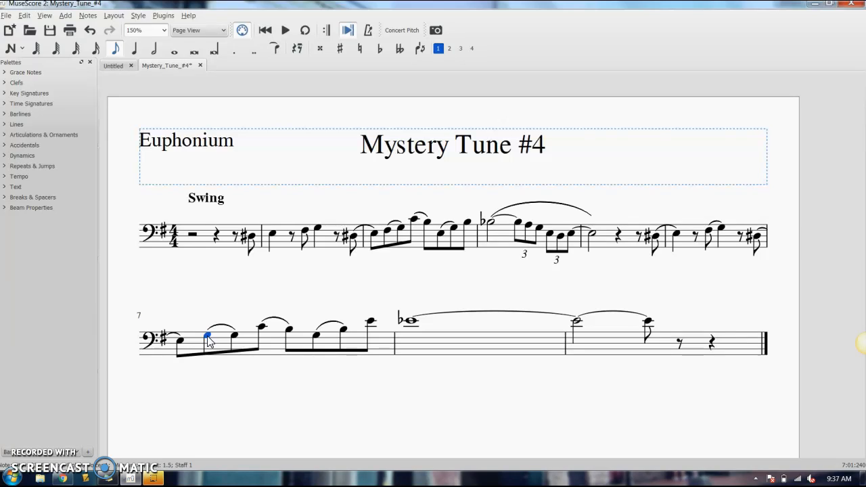
# Reselect the slur above measure 7's second note and bring up its shape handles.
pyautogui.click(226, 324)
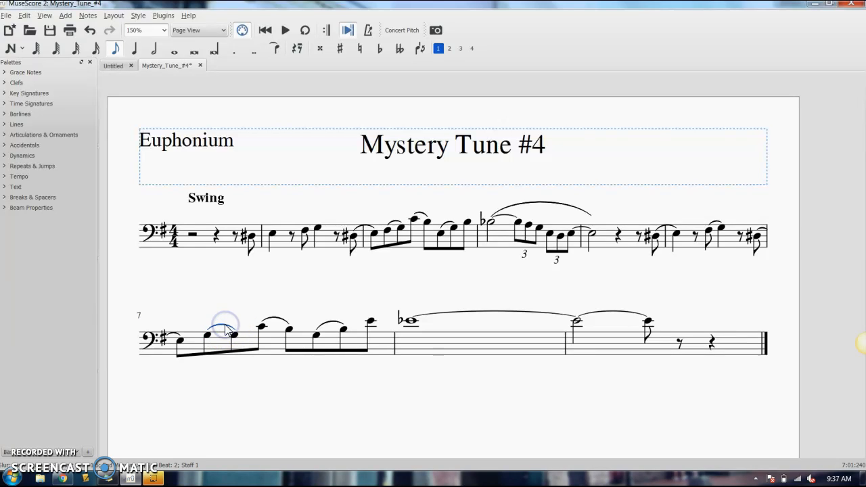
pyautogui.click(234, 335)
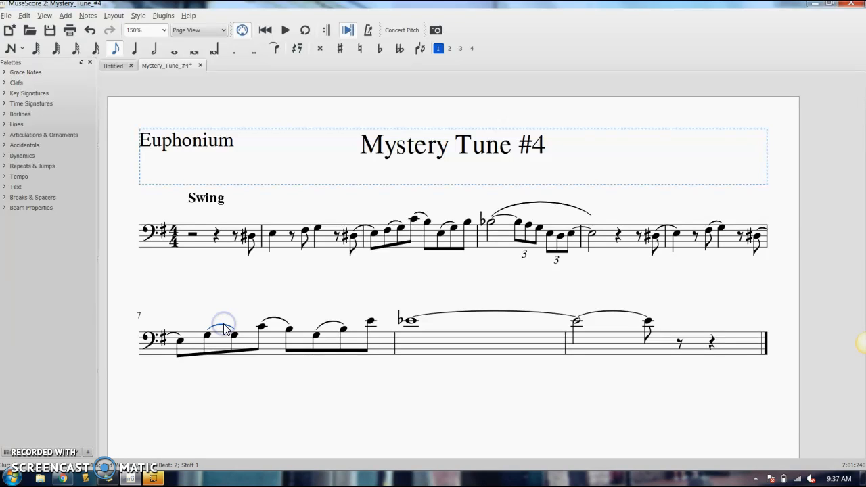
pyautogui.click(236, 336)
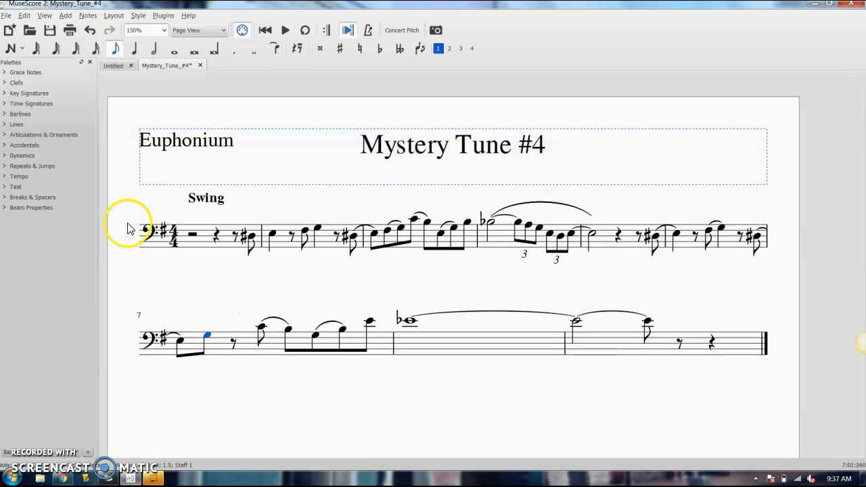
# Enter an eighth note after measure 7's second note, tie it to that note, and leave note entry.
pyautogui.click(11, 48)
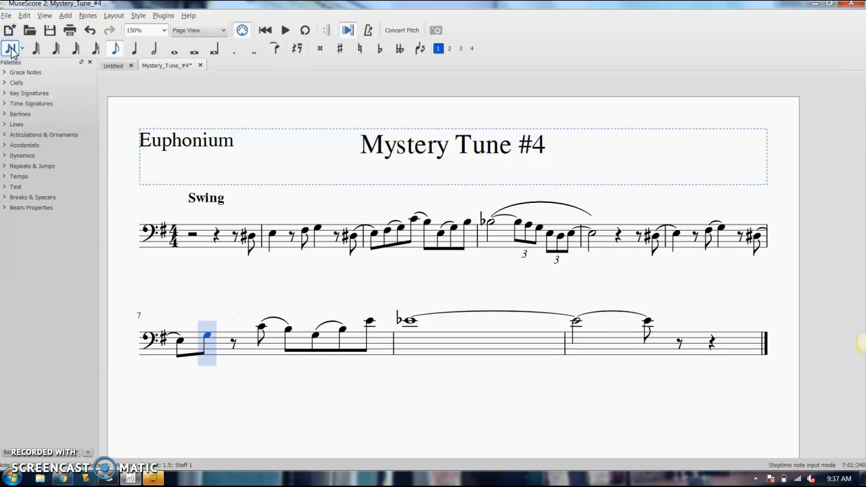
pyautogui.click(257, 355)
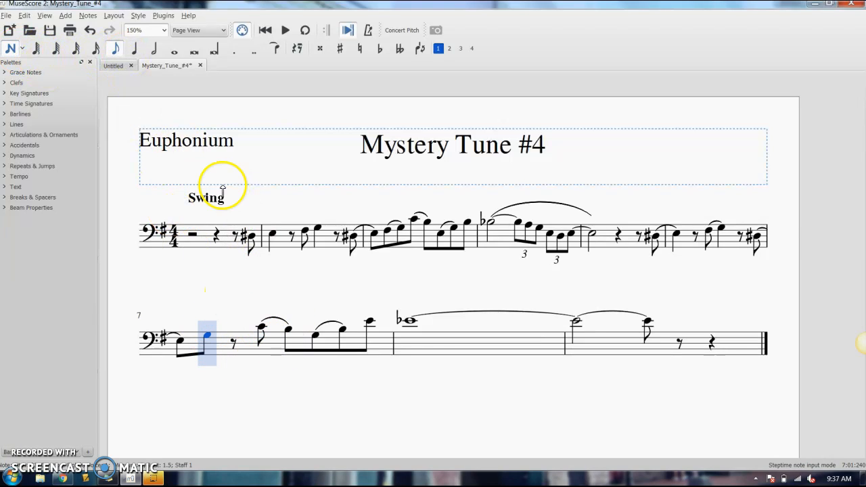
pyautogui.moveTo(114, 49)
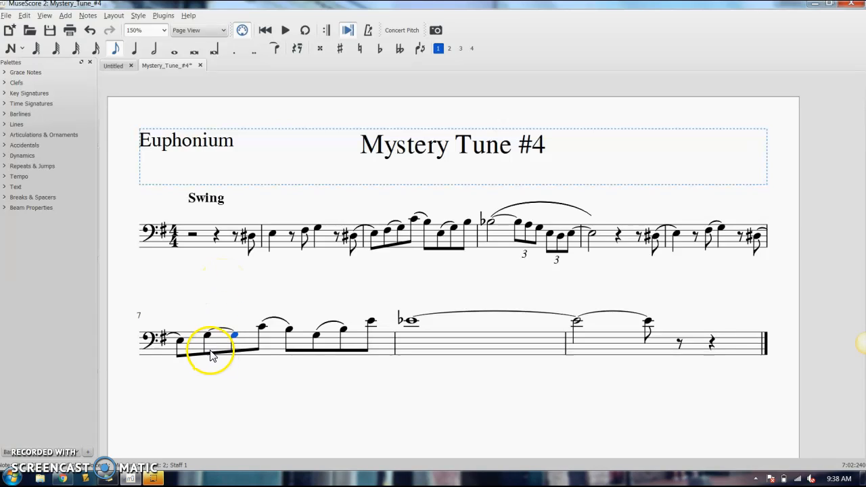
pyautogui.click(206, 337)
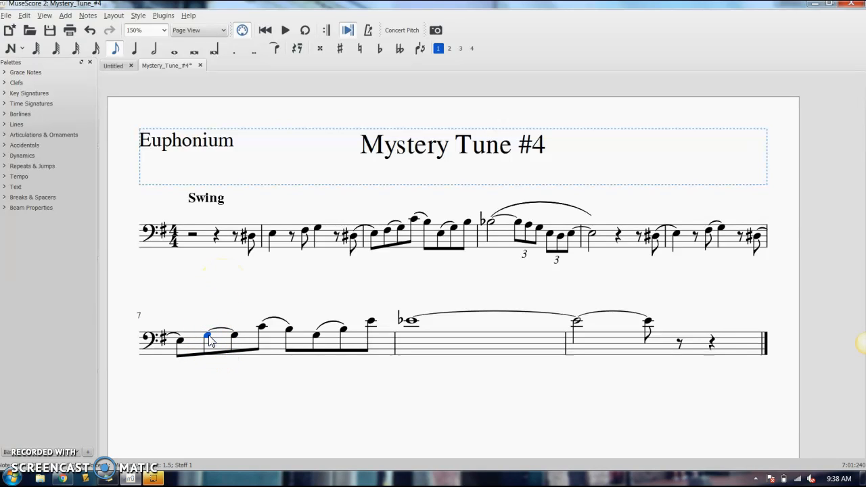
pyautogui.click(210, 338)
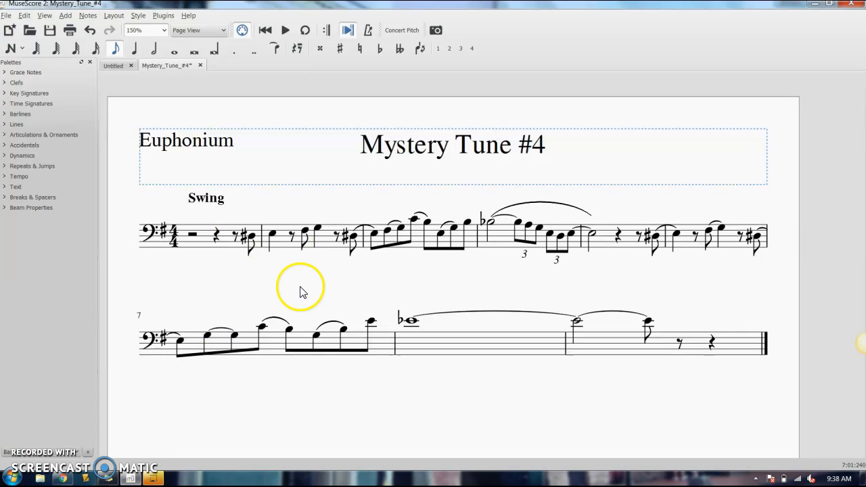
pyautogui.moveTo(188, 334)
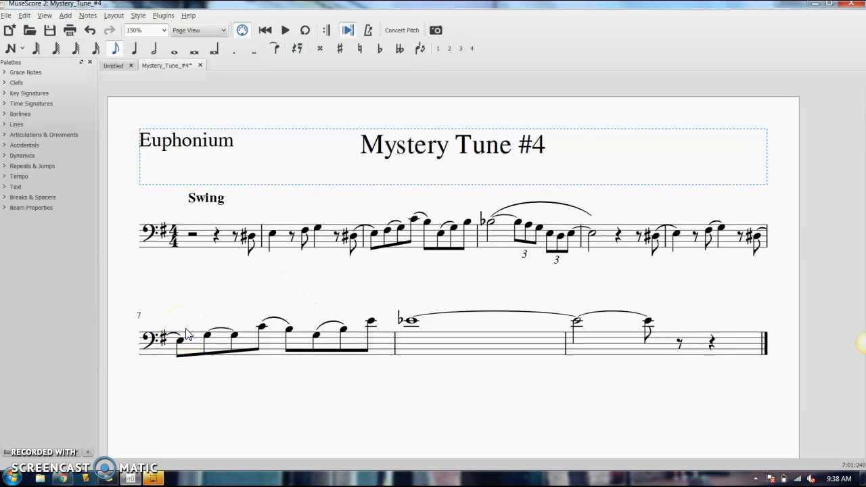
pyautogui.click(251, 236)
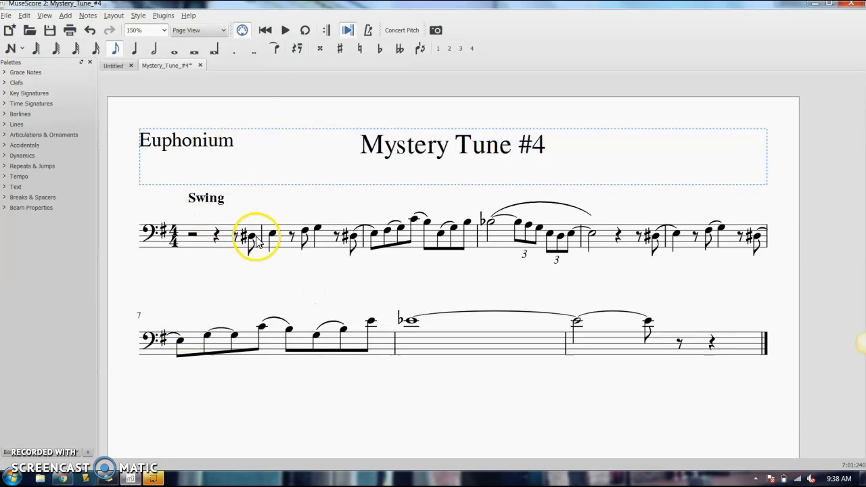
pyautogui.click(254, 238)
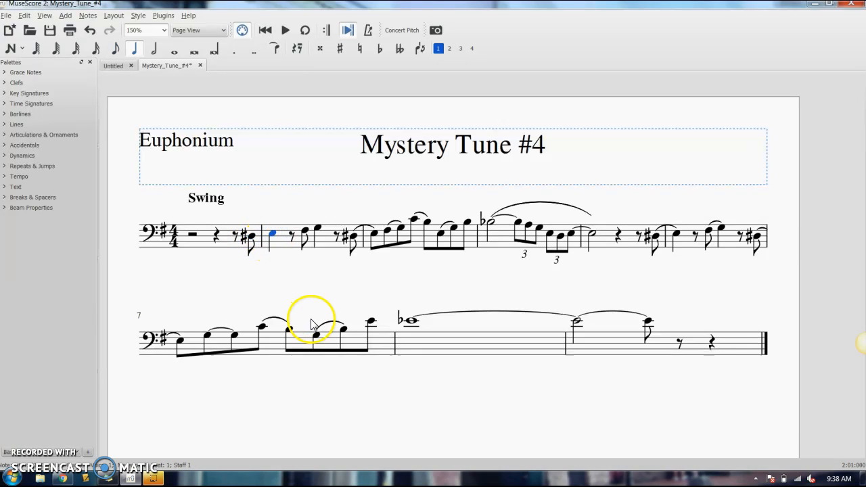
pyautogui.click(256, 237)
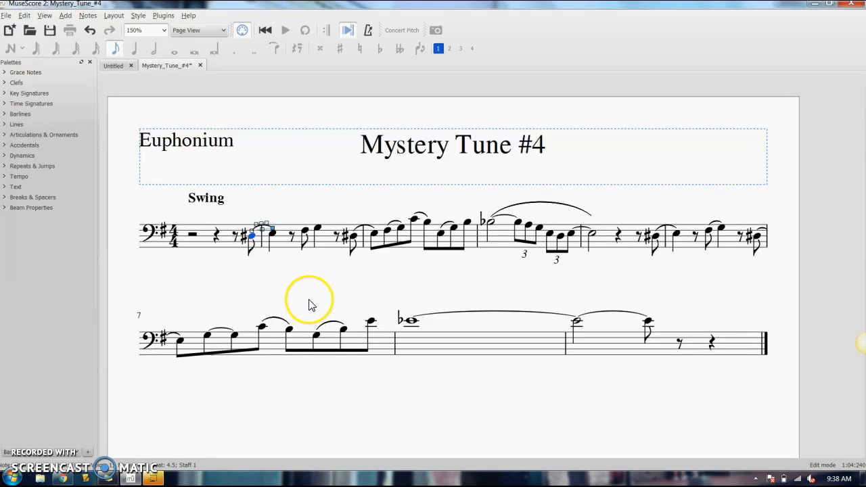
pyautogui.click(260, 230)
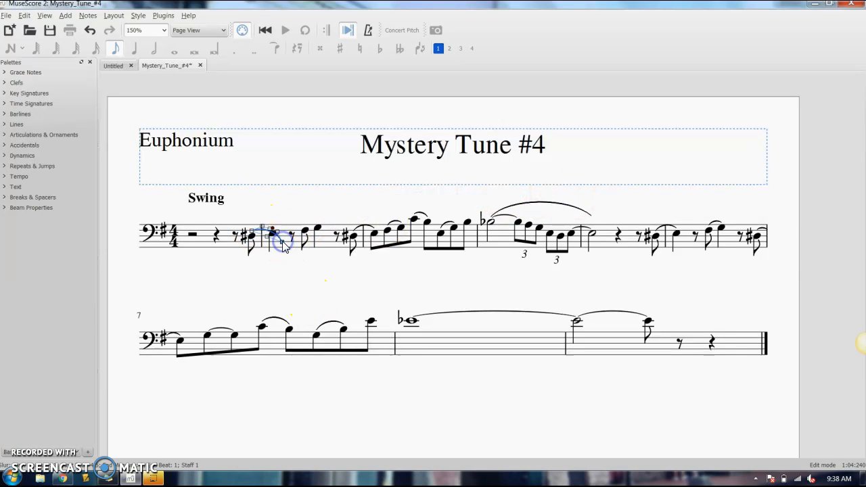
pyautogui.click(275, 278)
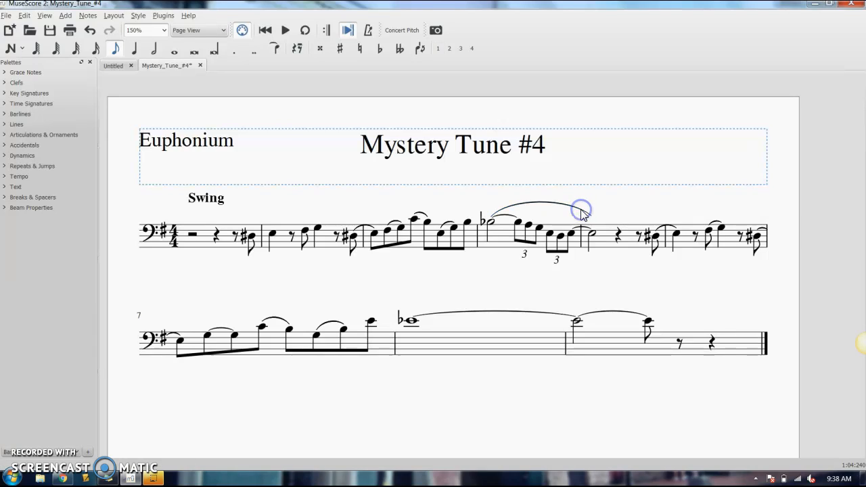
# Slur from the B♭ half note in measure 4 across the triplets to the half note in measure 5.
pyautogui.click(490, 223)
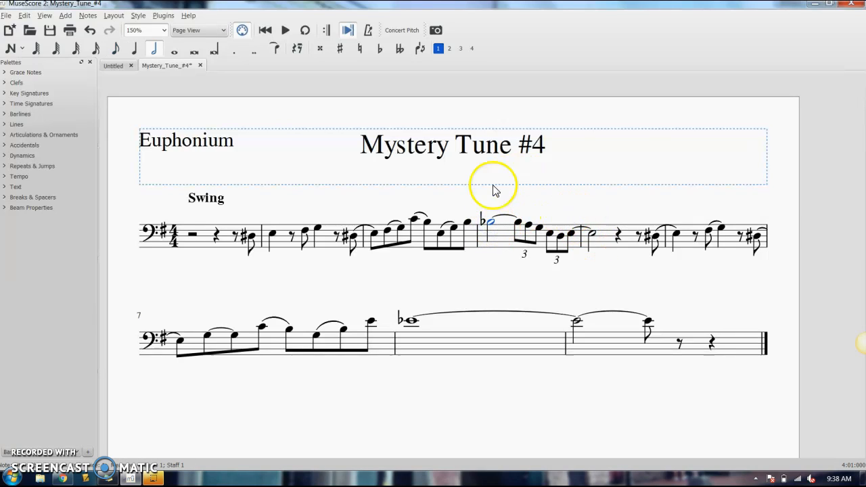
pyautogui.moveTo(498, 228)
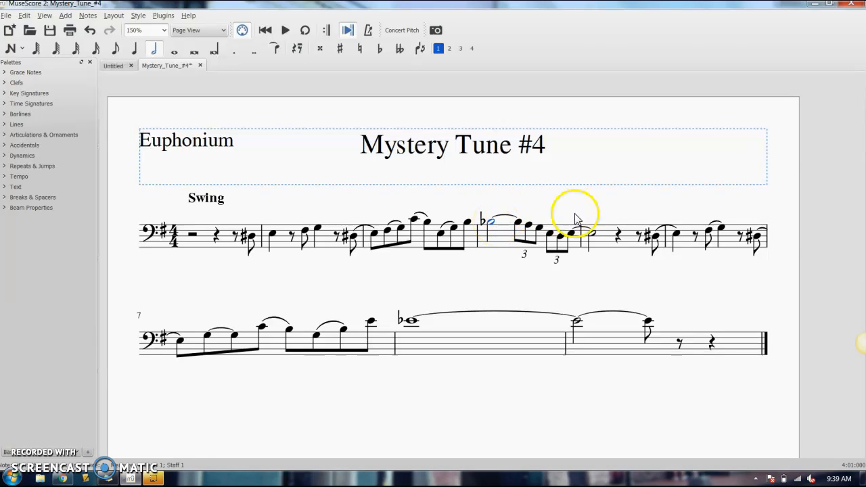
pyautogui.click(592, 237)
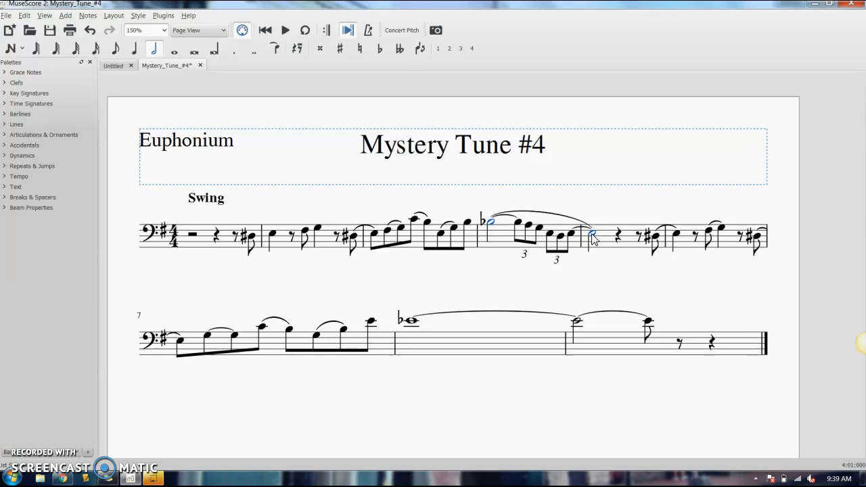
pyautogui.click(278, 236)
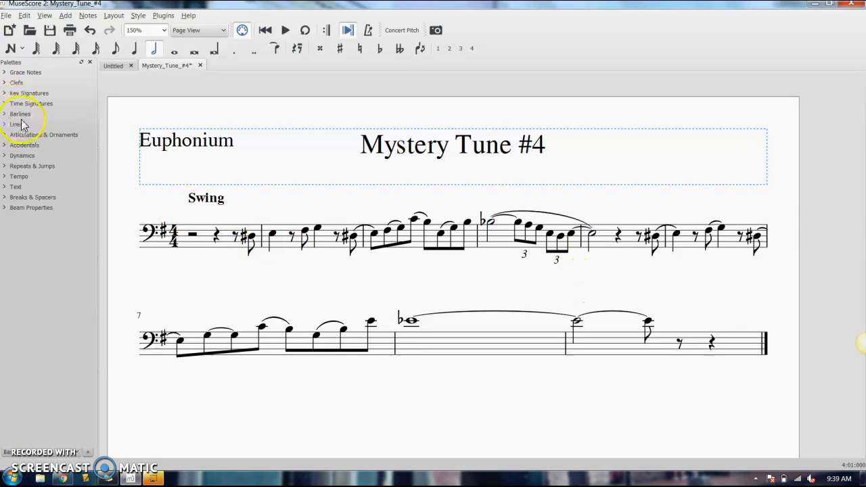
# Add a slur from measure 2's eighth note to the following quarter note via the Lines palette.
pyautogui.click(16, 124)
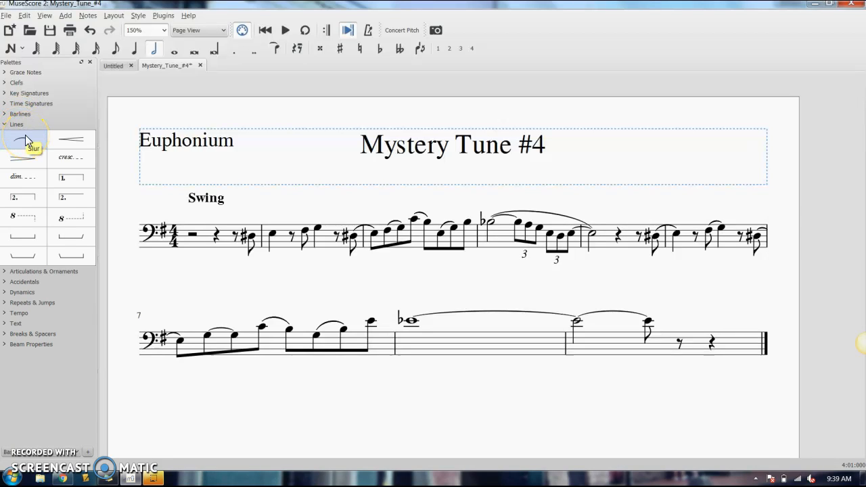
pyautogui.click(16, 124)
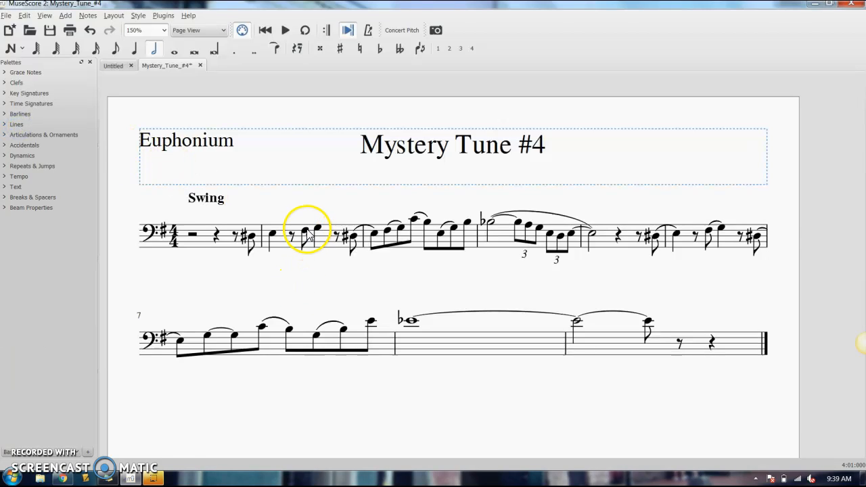
pyautogui.click(306, 230)
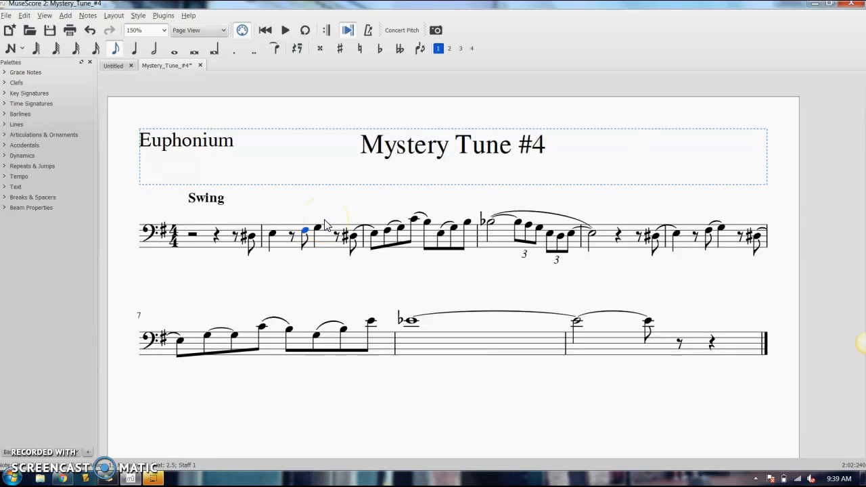
pyautogui.doubleClick(310, 223)
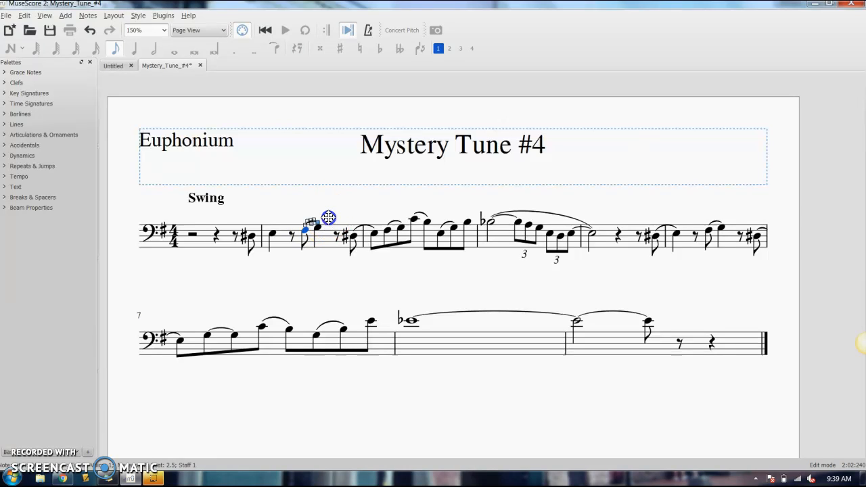
pyautogui.click(336, 278)
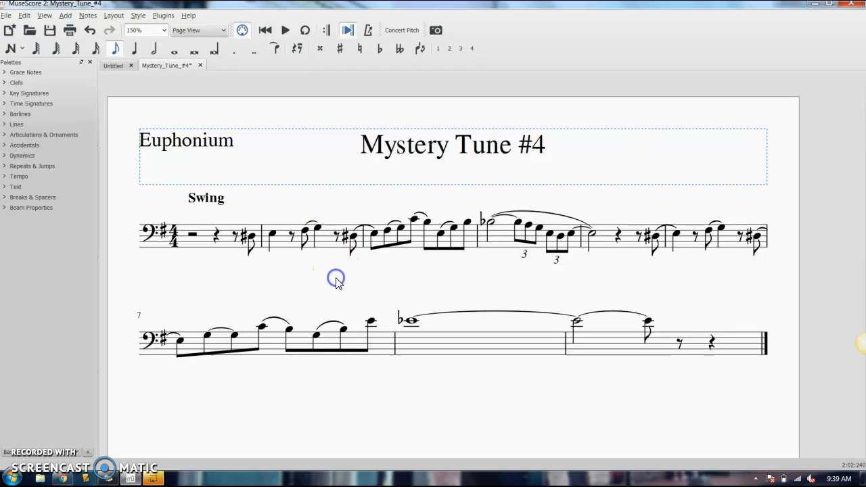
pyautogui.moveTo(541, 218)
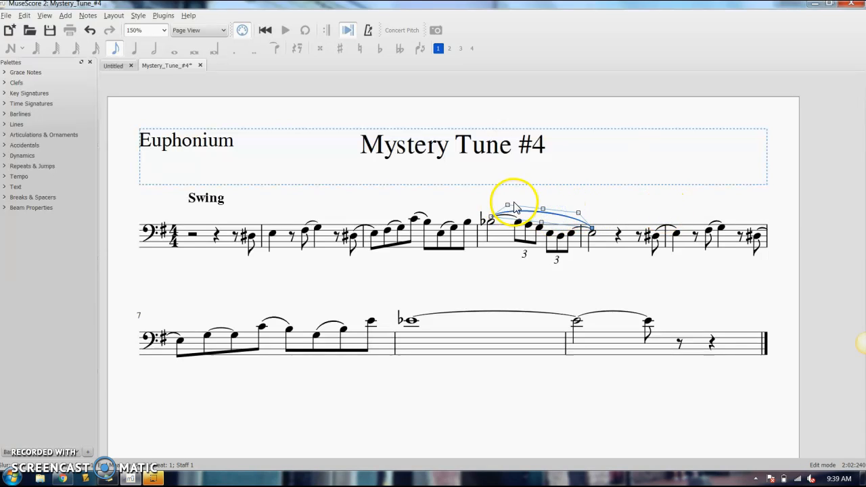
# Drag the measure 4 triplet slur's middle handle upward so its arc sits higher.
pyautogui.moveTo(507, 205); pyautogui.dragTo(511, 183)
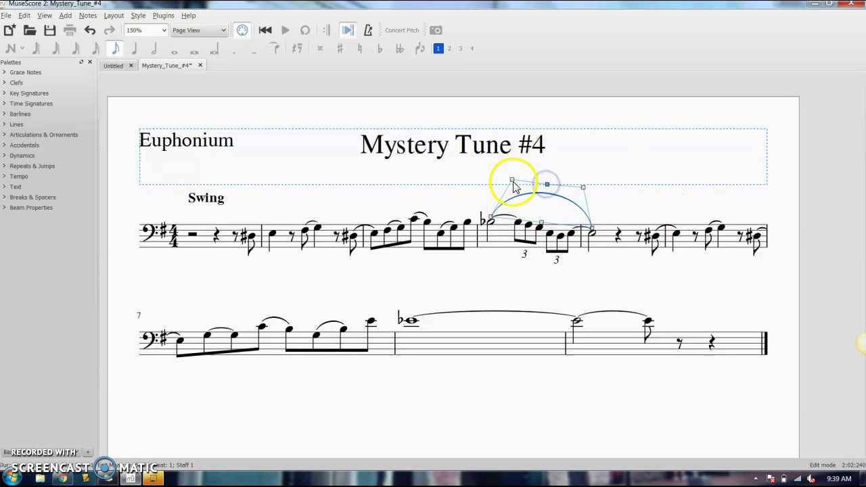